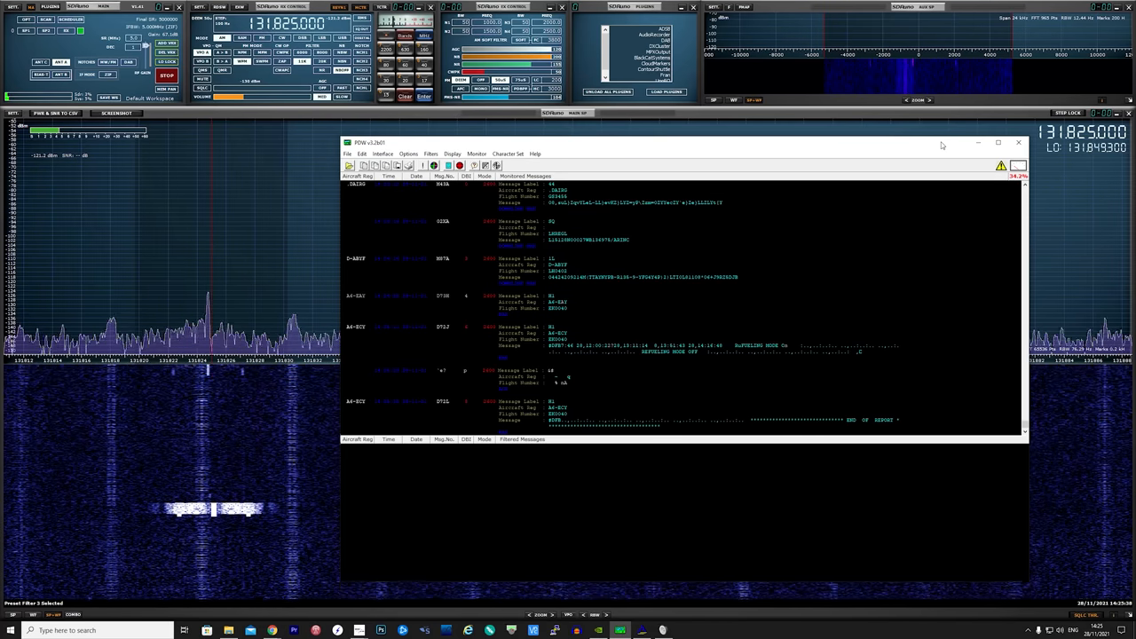
- Select ACARS as the protocol to decode in PDW, then view SDRuno's AGC receiver settings
click(477, 152)
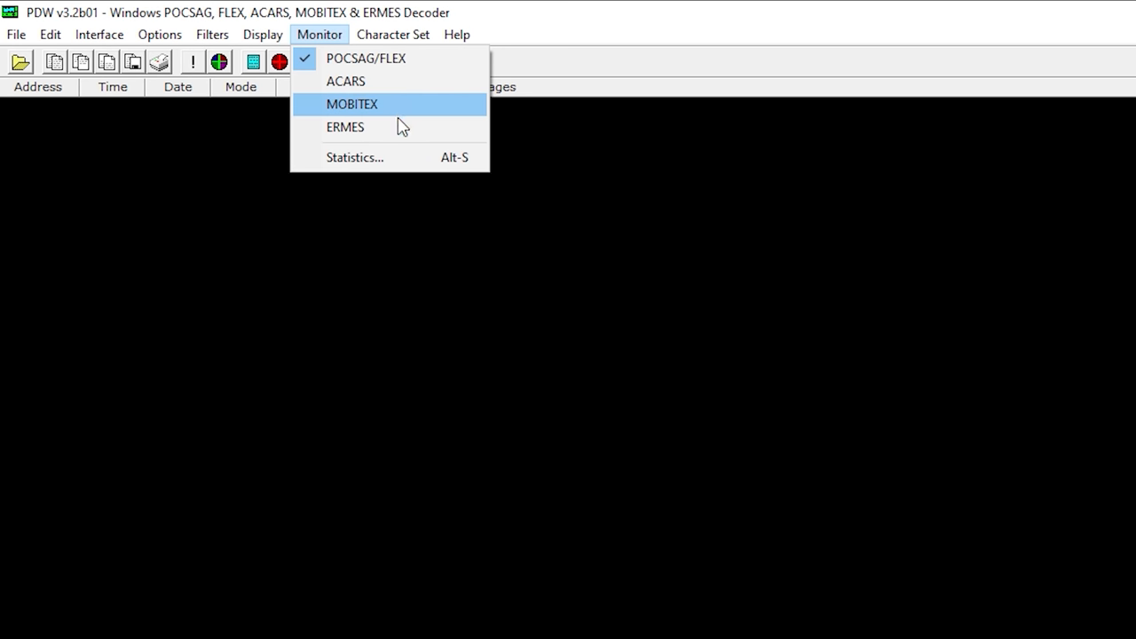
mouse_move(412, 82)
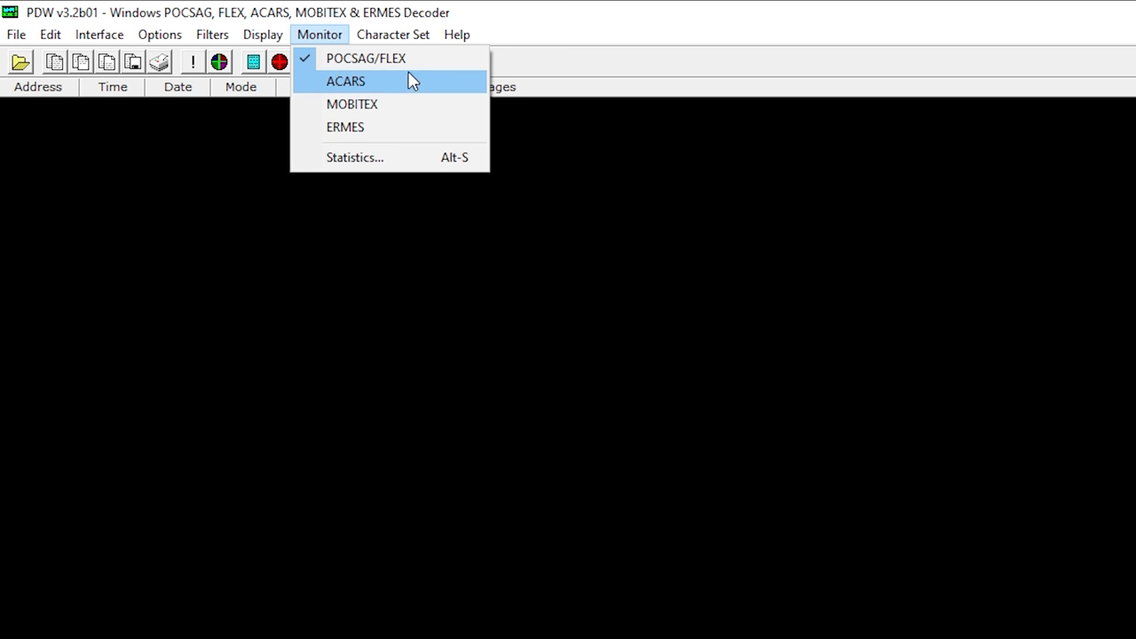
mouse_move(408, 105)
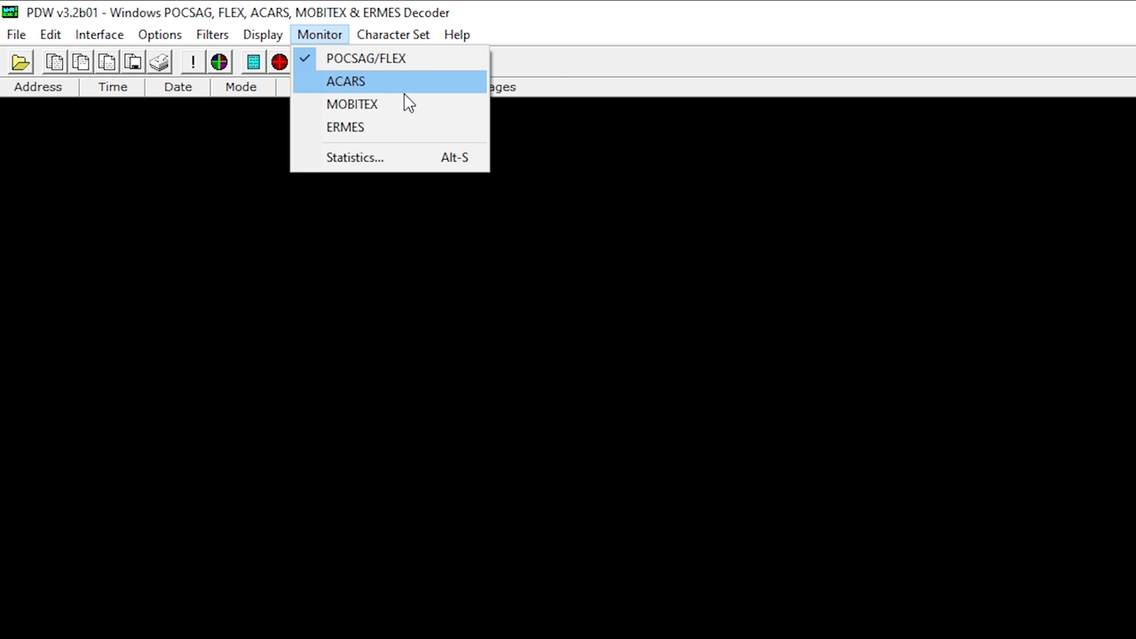
mouse_move(401, 131)
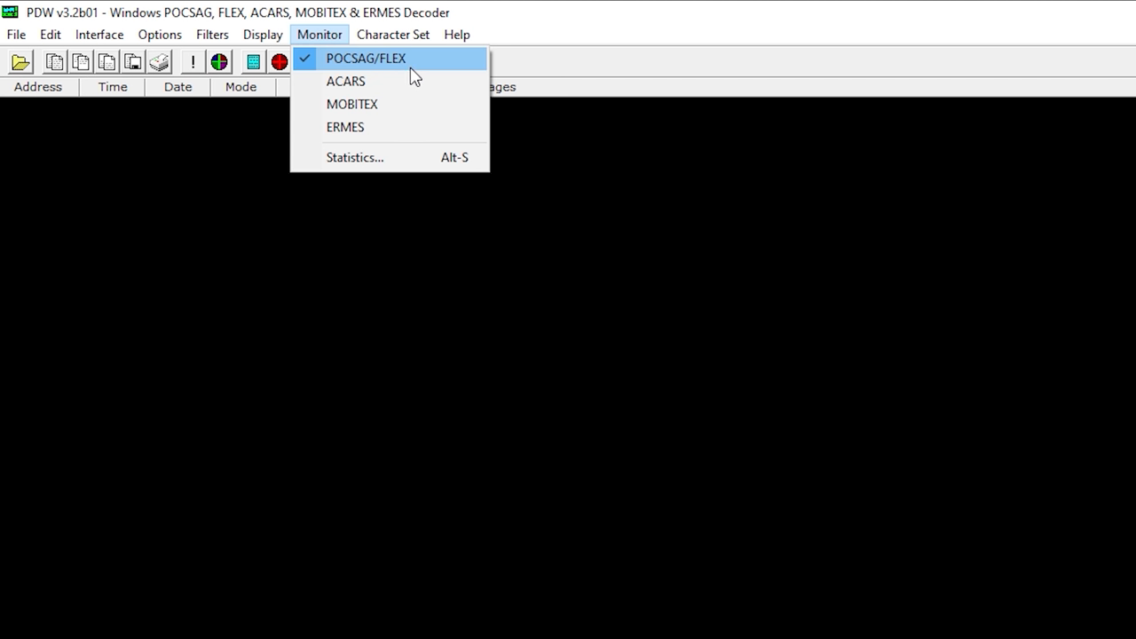
mouse_move(412, 121)
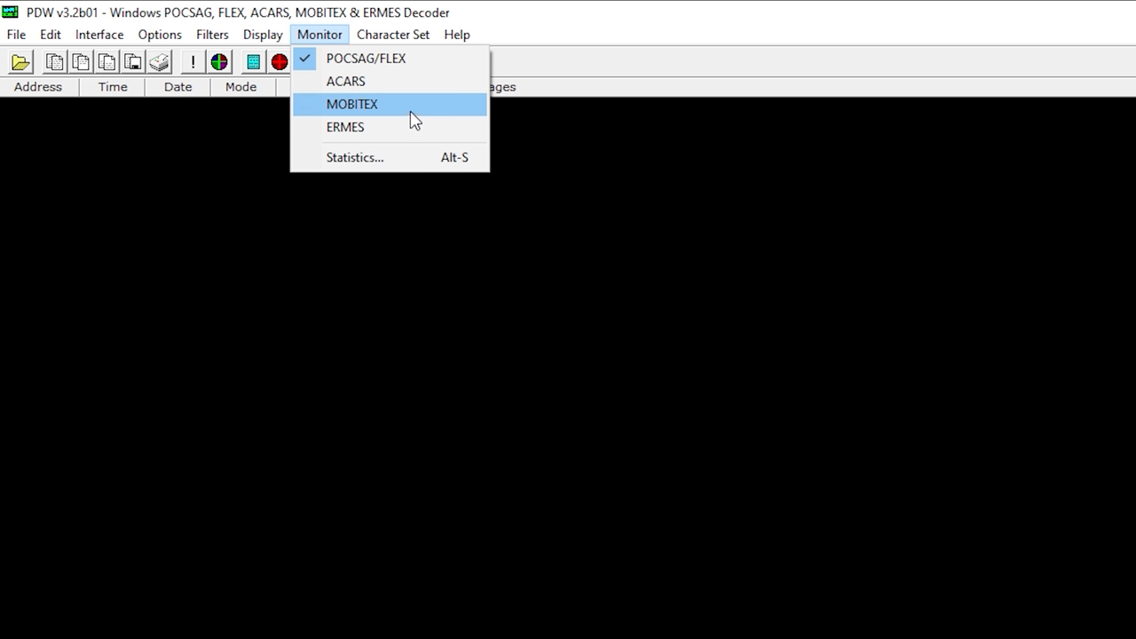
mouse_move(419, 81)
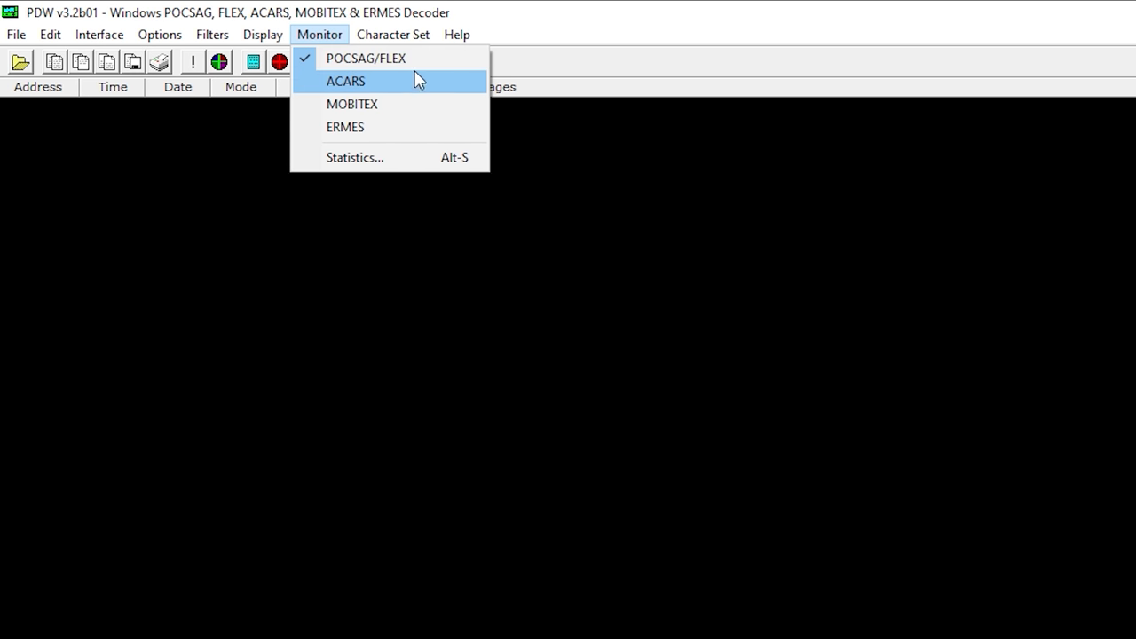
click(344, 81)
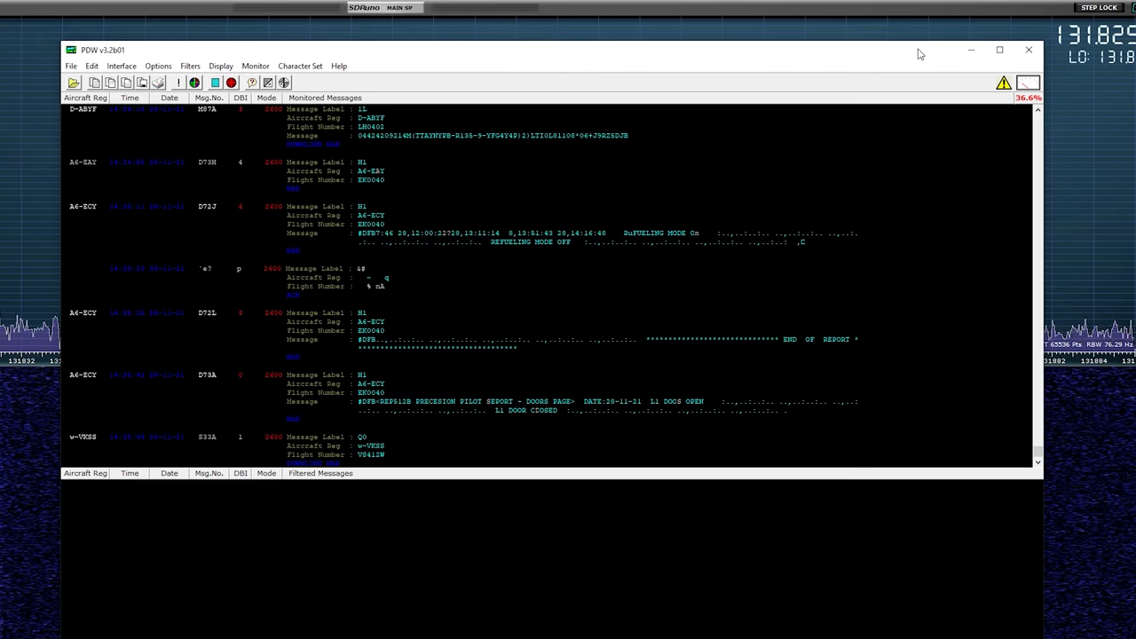
scroll(down, 3)
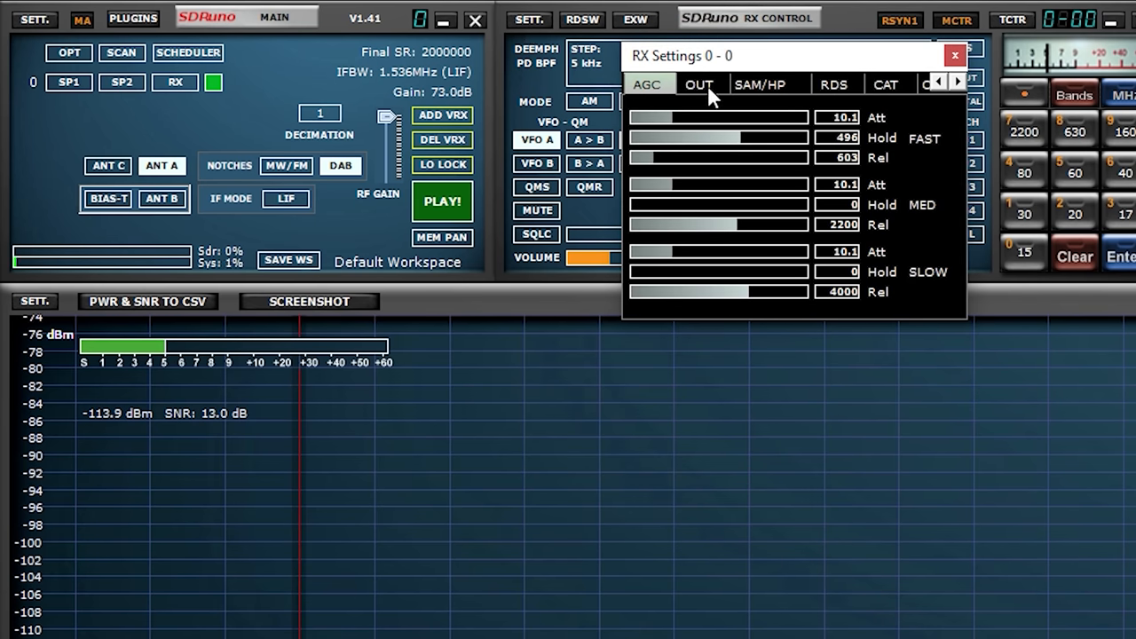
- Show SDR#'s audio settings with output routed to the VB-Audio cable input
click(699, 85)
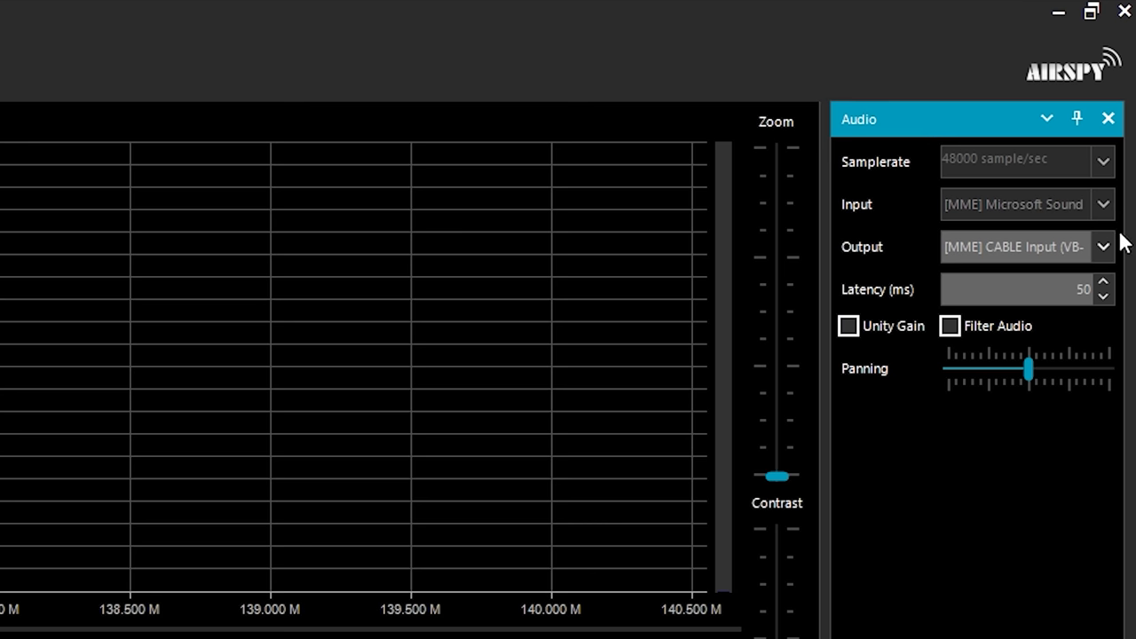
- Review the audio output device list, then show PDW's Interface options
click(1103, 247)
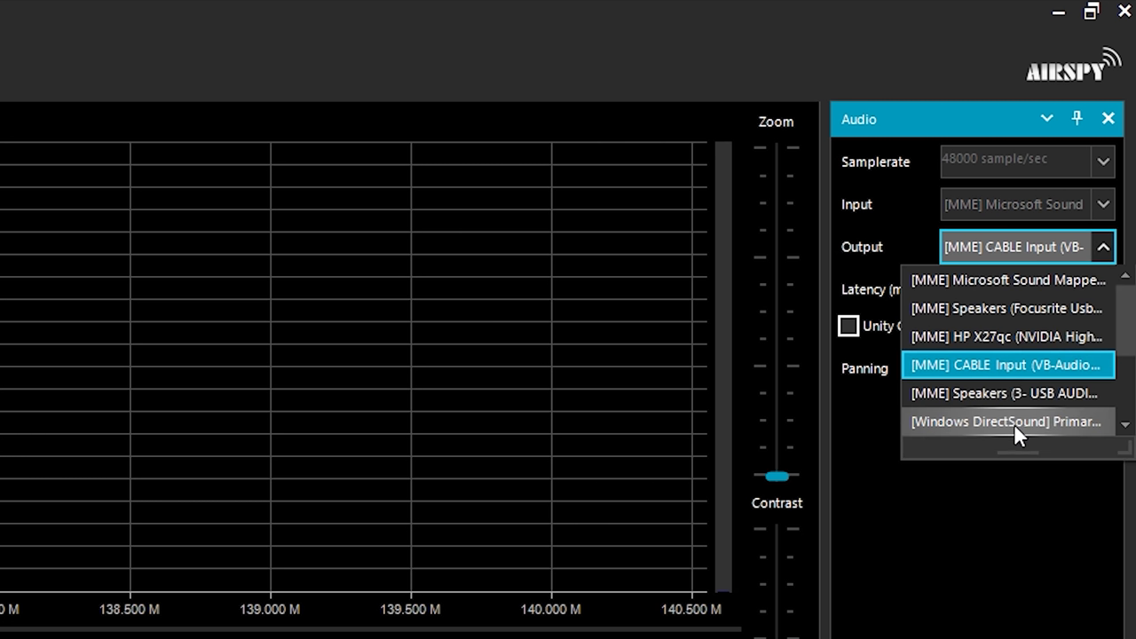
mouse_move(1033, 340)
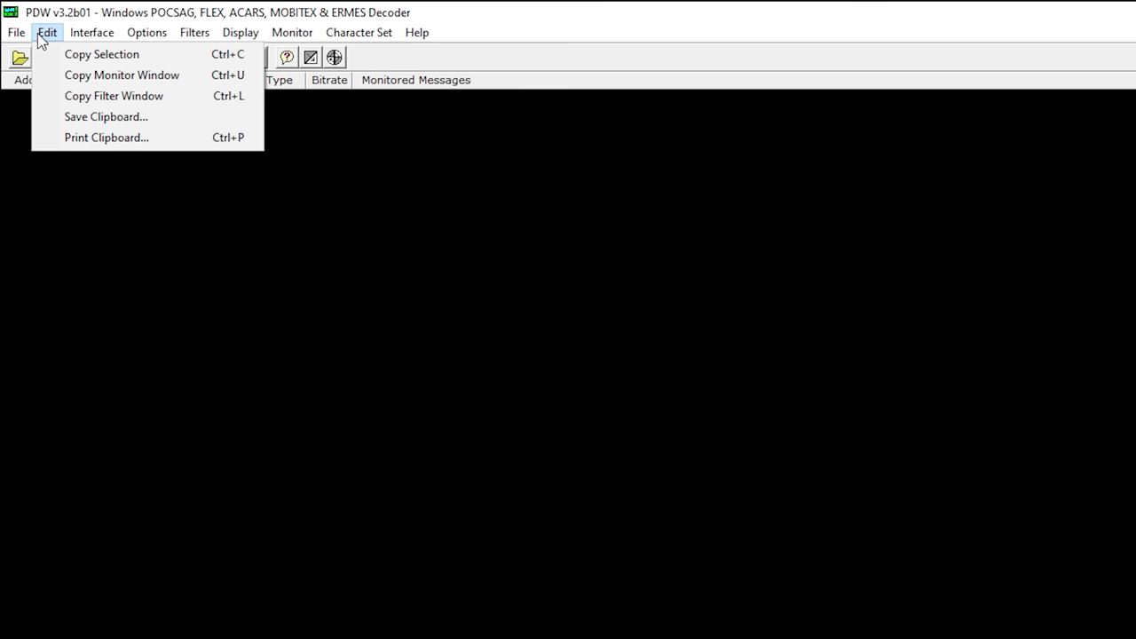
click(93, 32)
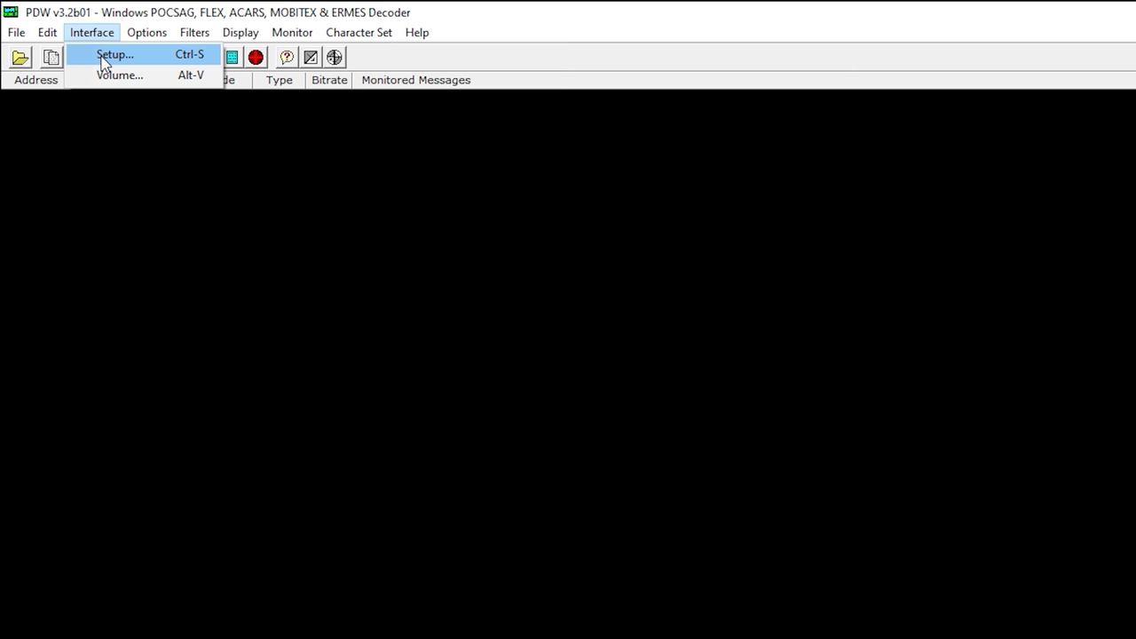
- Set PDW's soundcard to CABLE Output (VB-Audio Virtual) and show the decodable protocols list
click(115, 55)
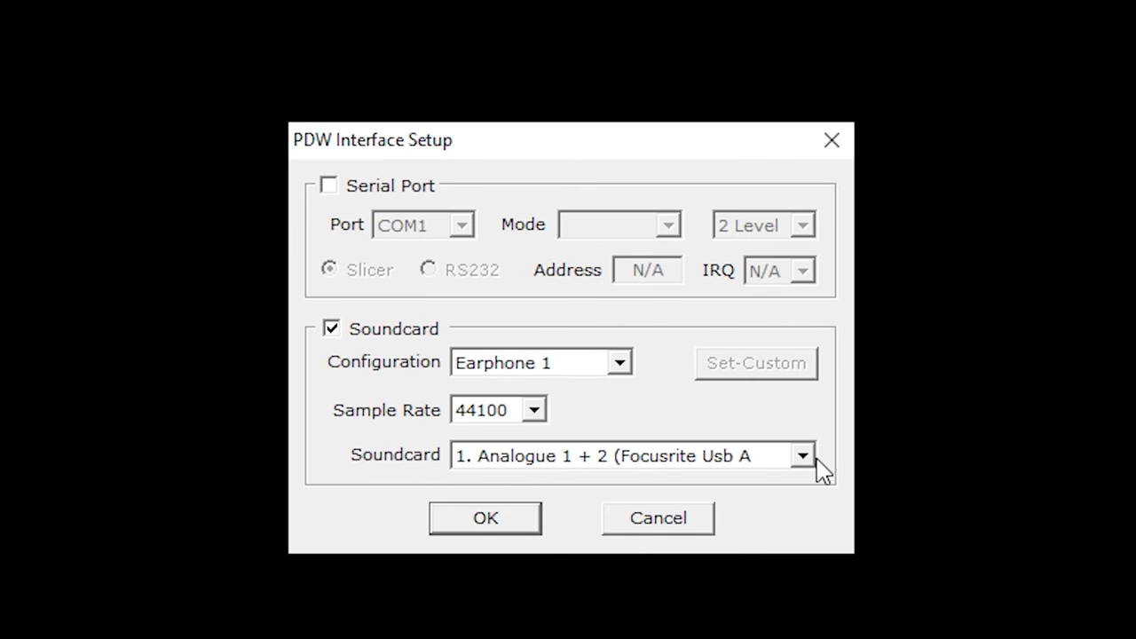
click(802, 454)
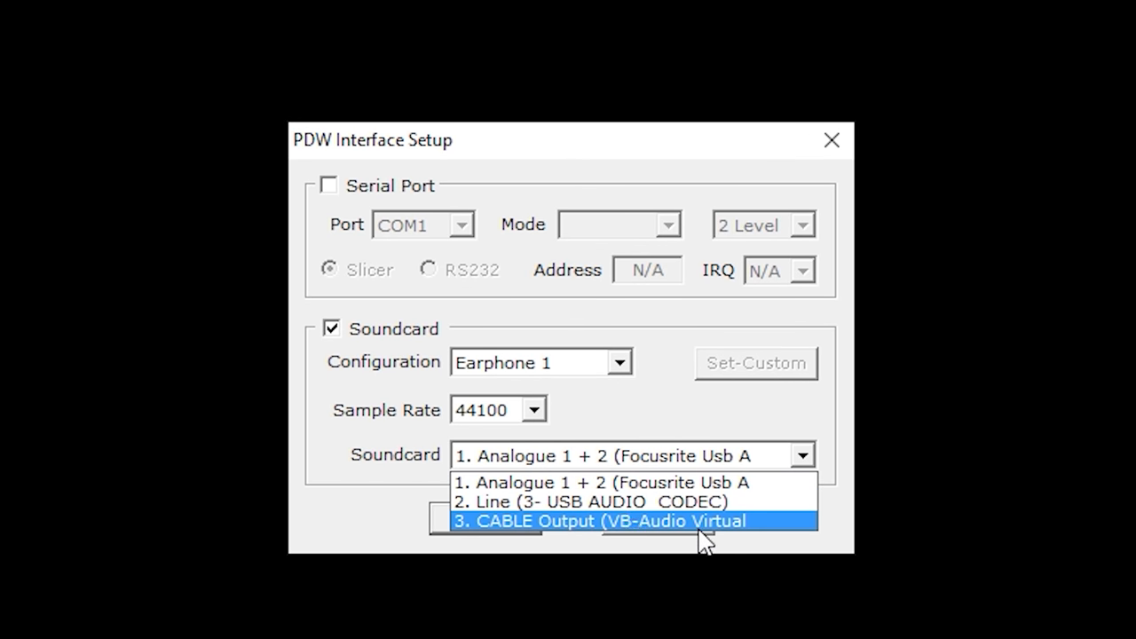
click(610, 522)
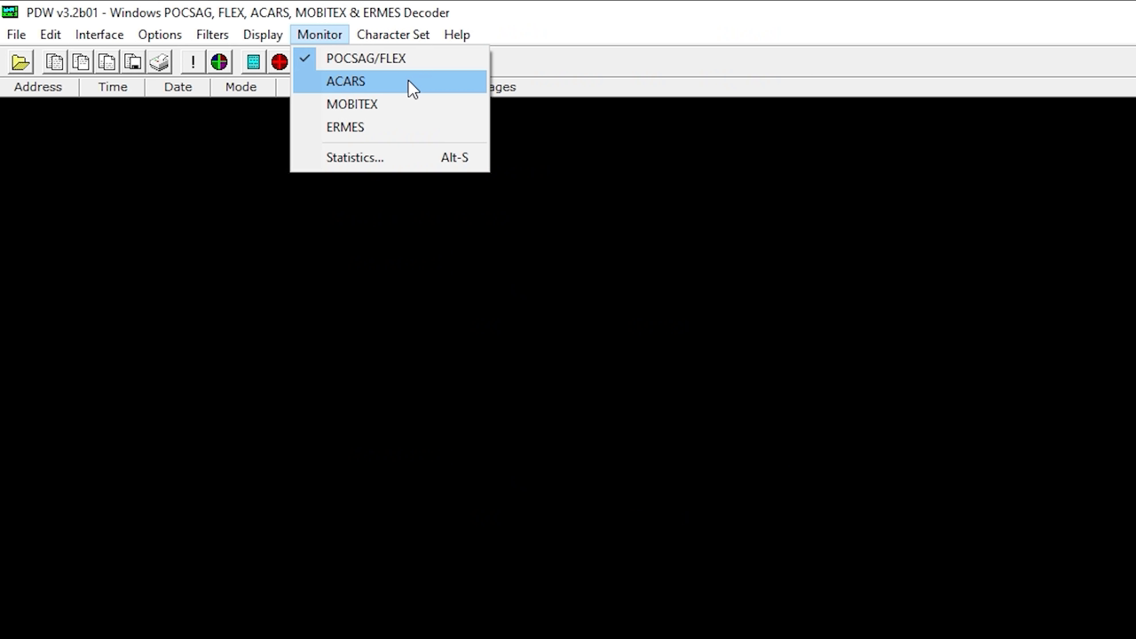
click(344, 82)
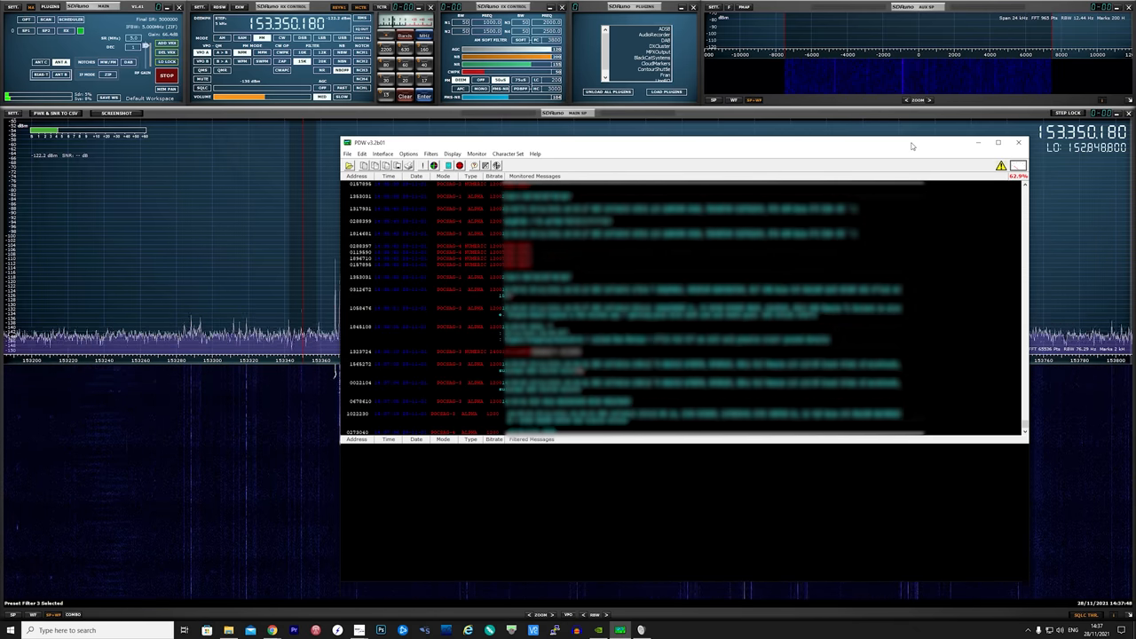
click(483, 153)
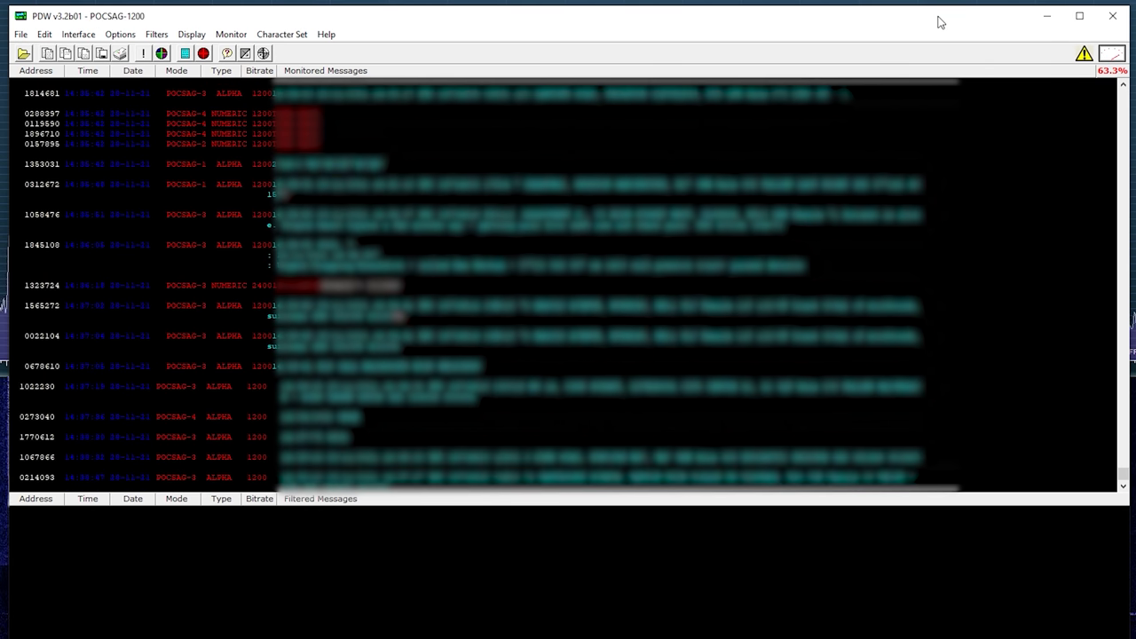
scroll(down, 3)
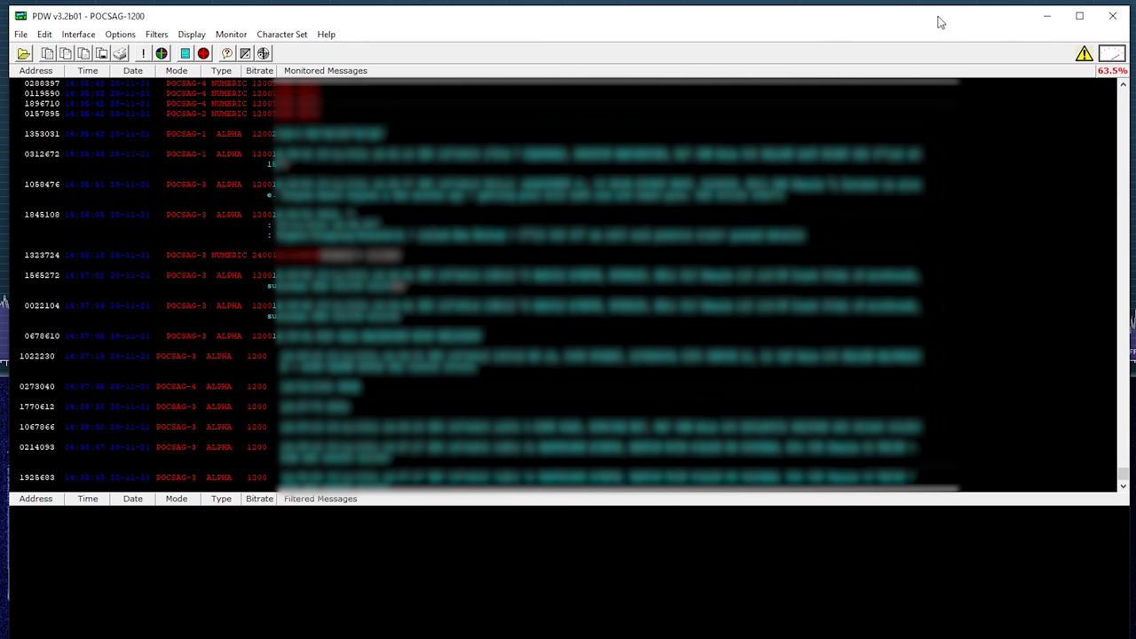